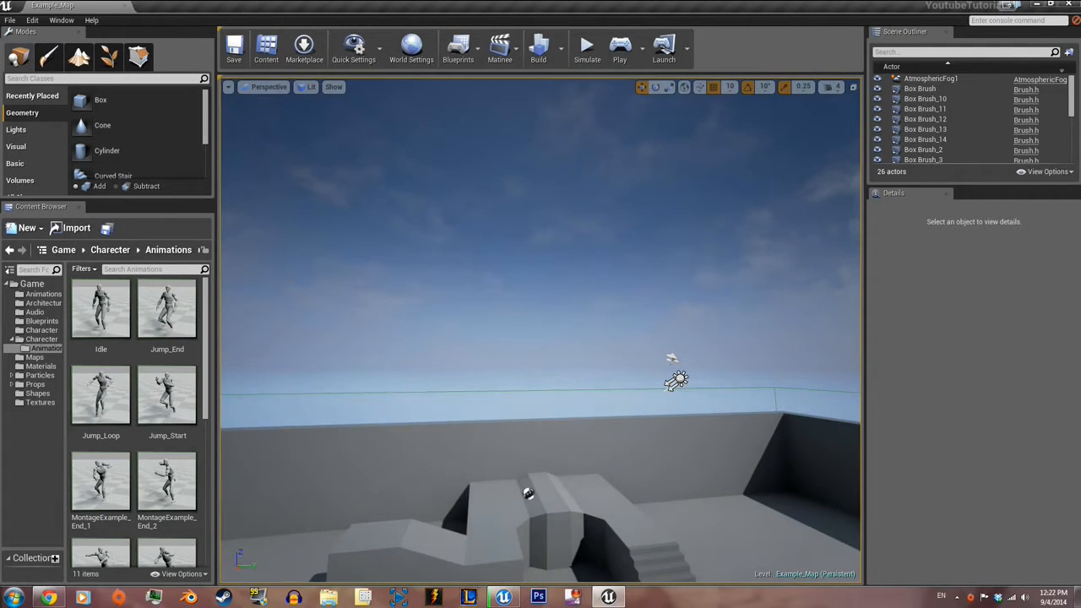
# - Open the Level Blueprint from the Blueprints menu and add a BP_Sky_Sphere reference node
pyautogui.click(458, 48)
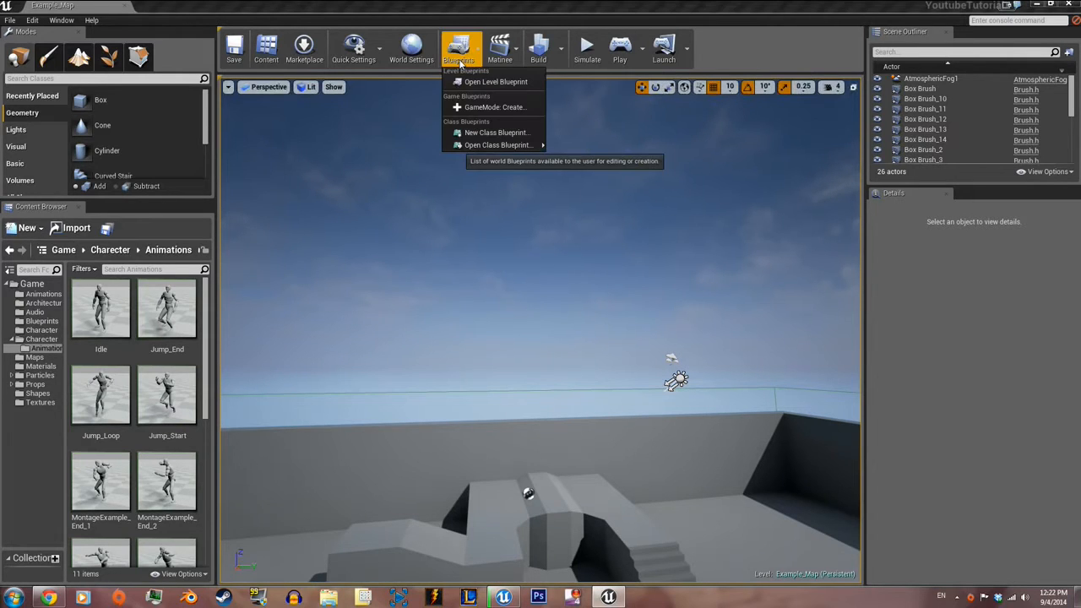
pyautogui.click(465, 83)
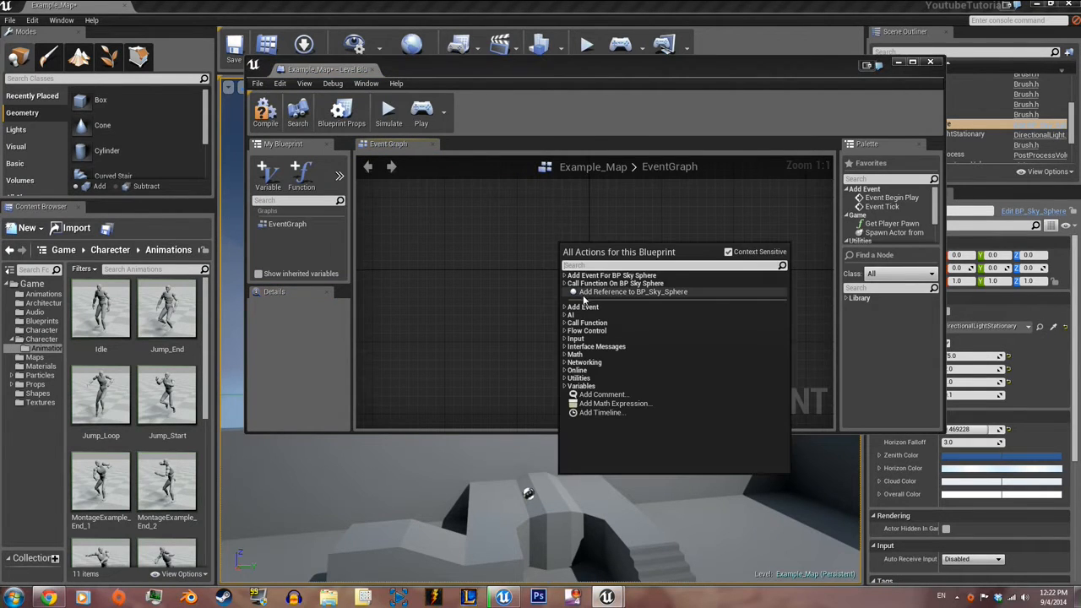
pyautogui.click(634, 291)
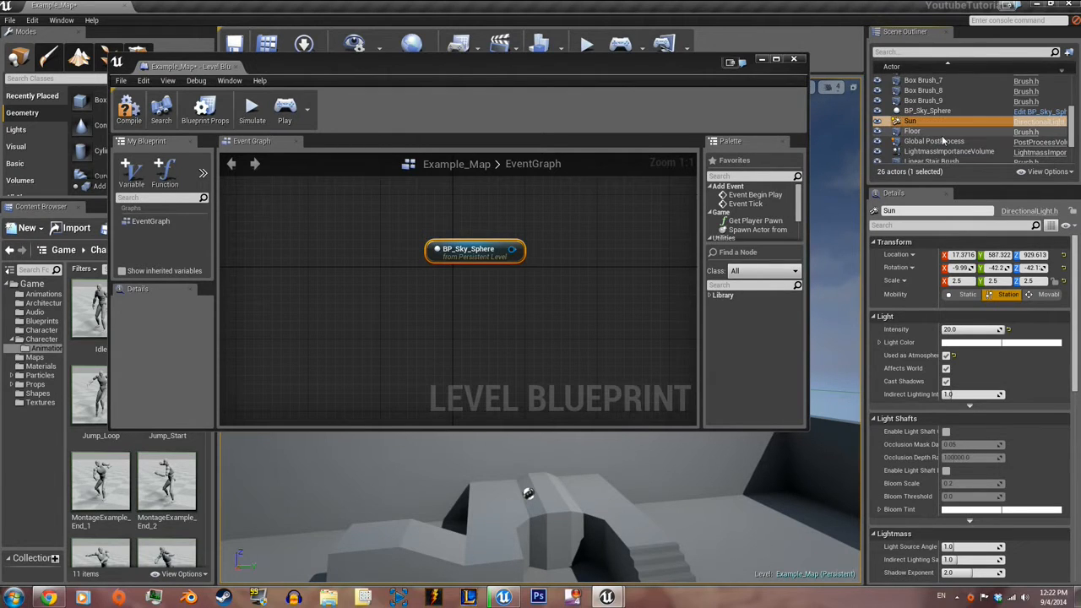
# - Add a Sun reference, create a float variable SunSpeed, and place its getter
pyautogui.click(910, 121)
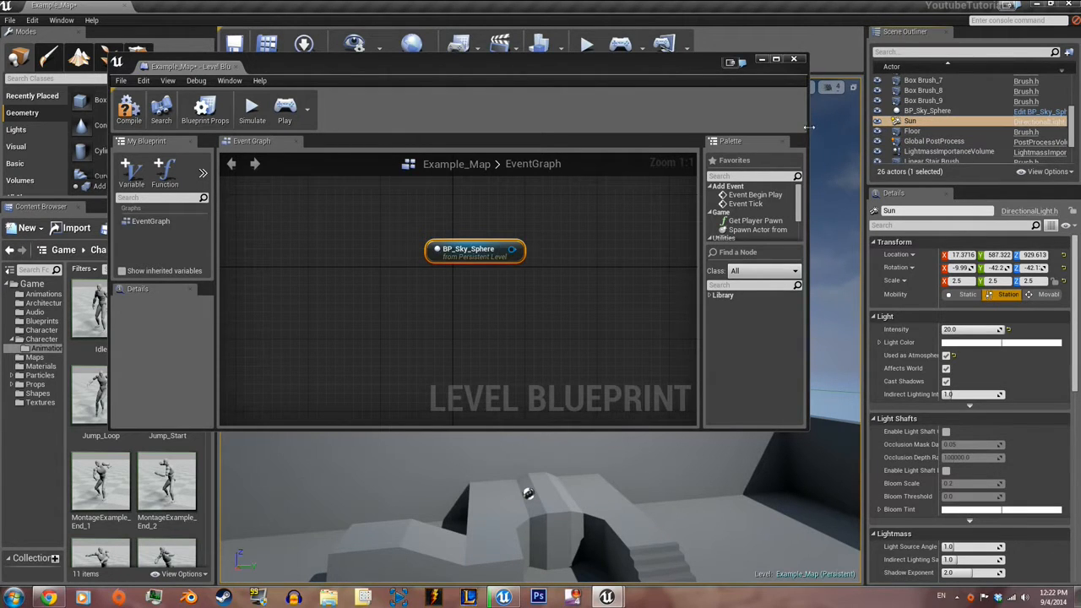
pyautogui.moveTo(549, 329)
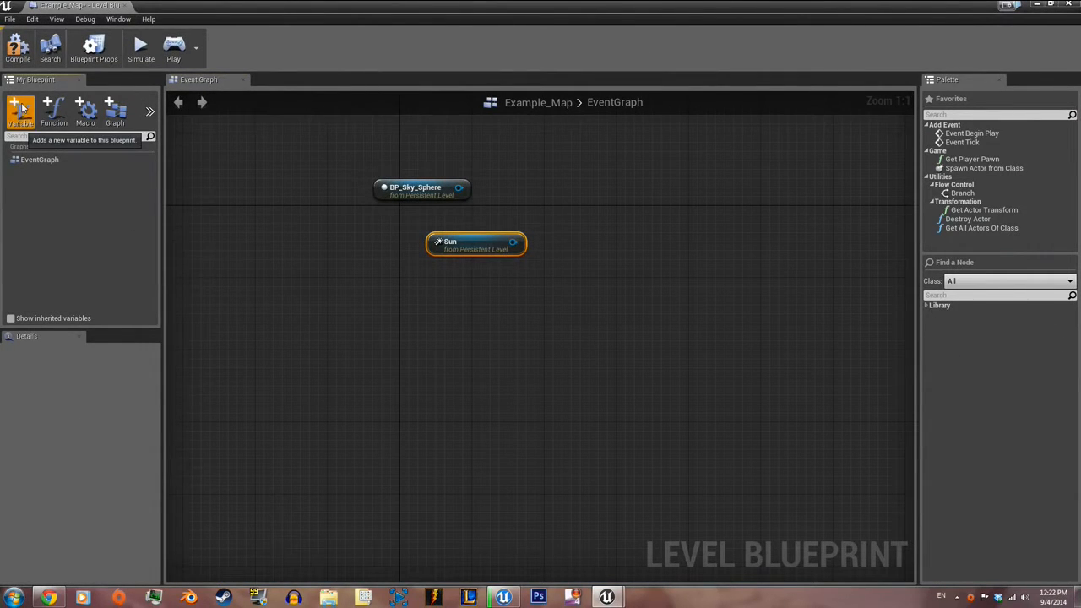
pyautogui.click(20, 110)
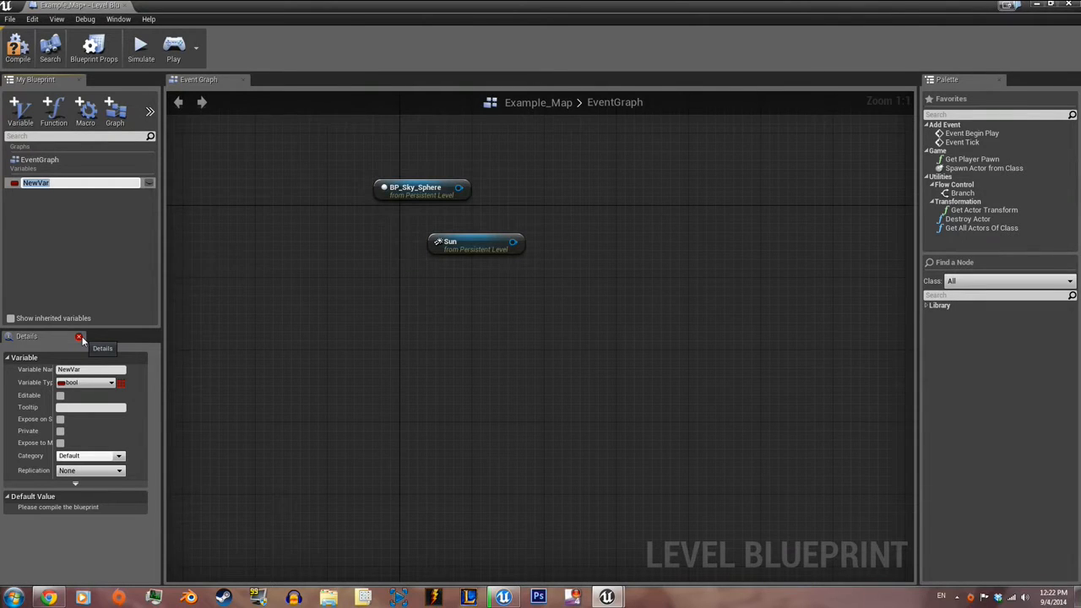
pyautogui.write('SunSpeed')
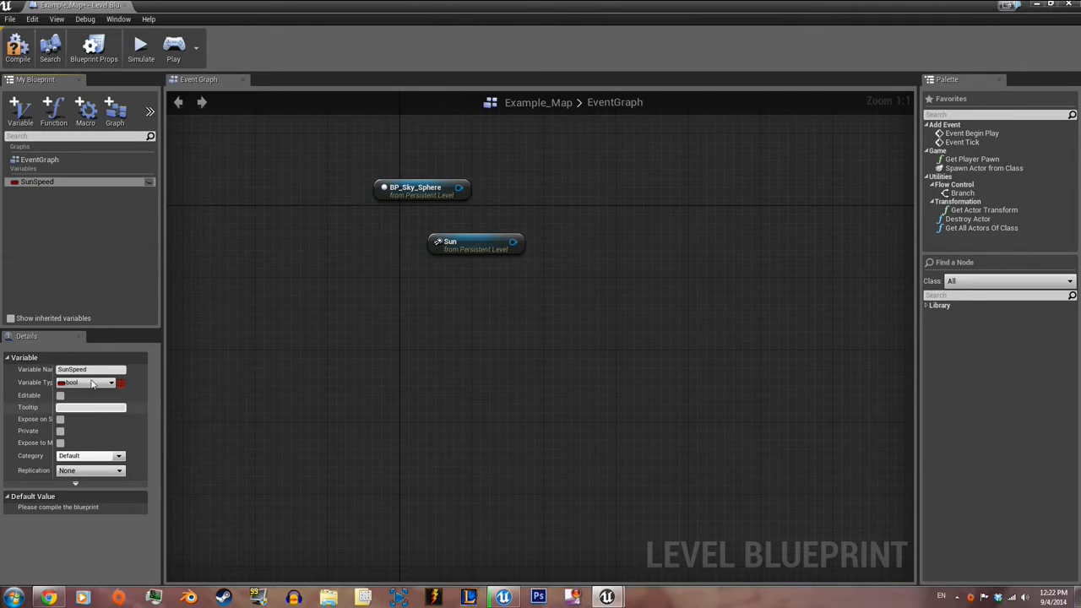
pyautogui.click(89, 383)
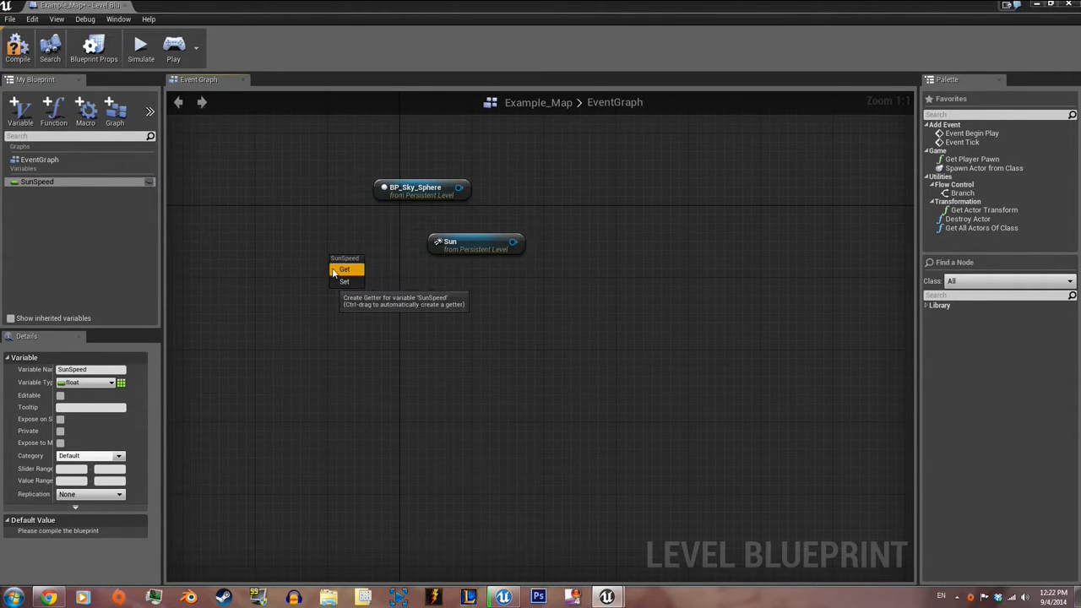
pyautogui.click(345, 268)
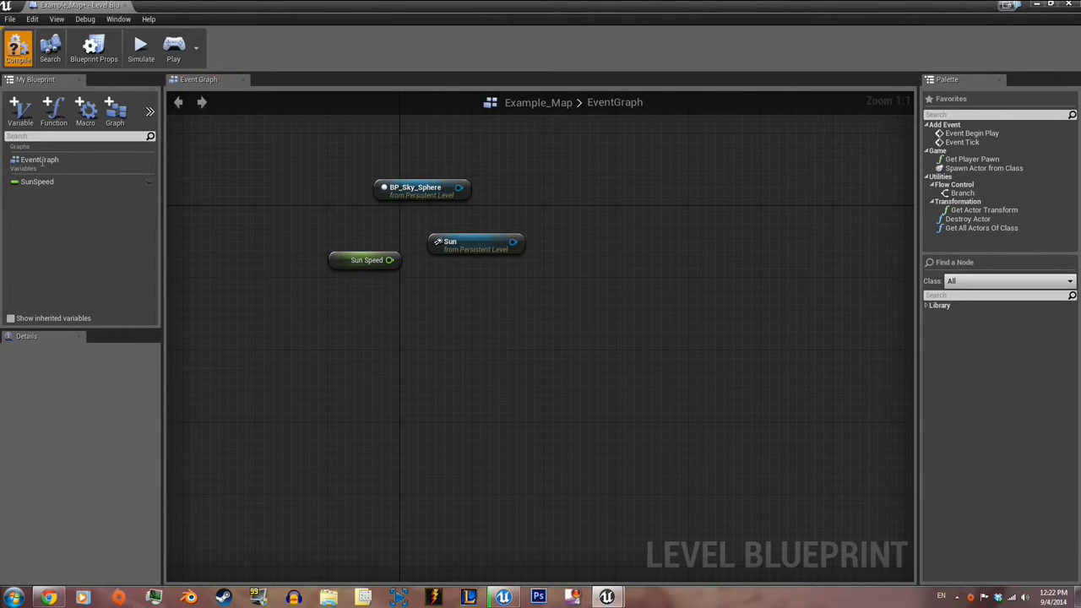
# - Compile, then wire the Sun reference into a new Set Actor Rotation node
pyautogui.click(37, 182)
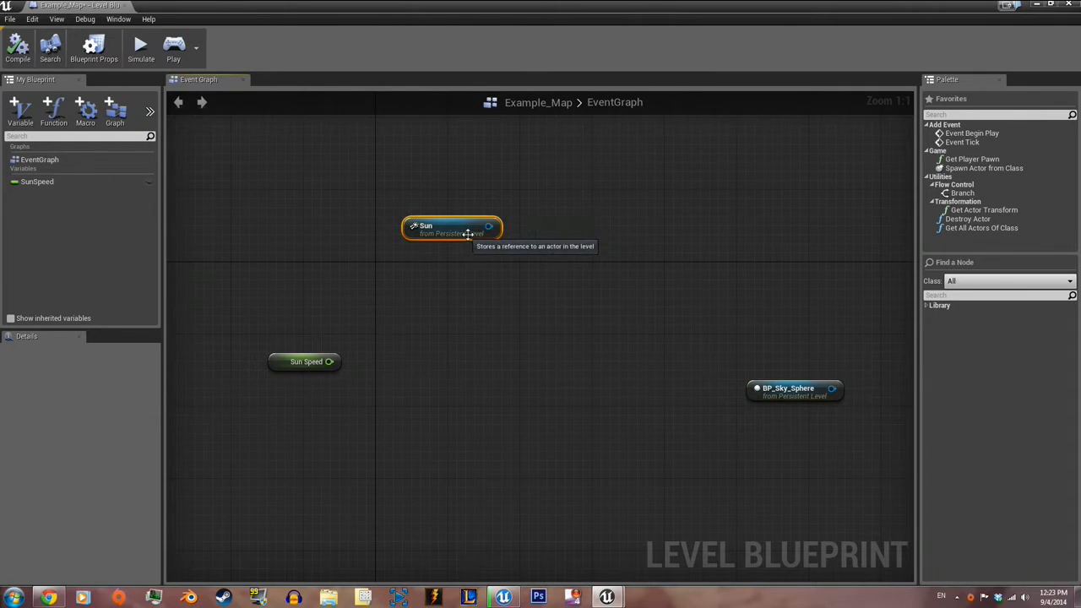
pyautogui.moveTo(489, 225); pyautogui.dragTo(598, 231)
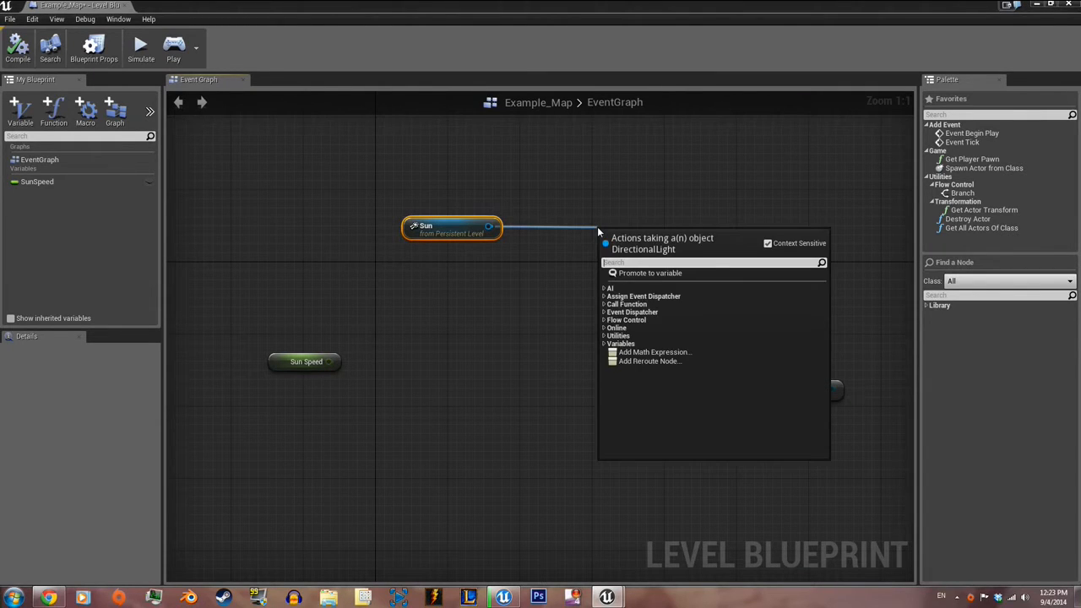
pyautogui.write('setac')
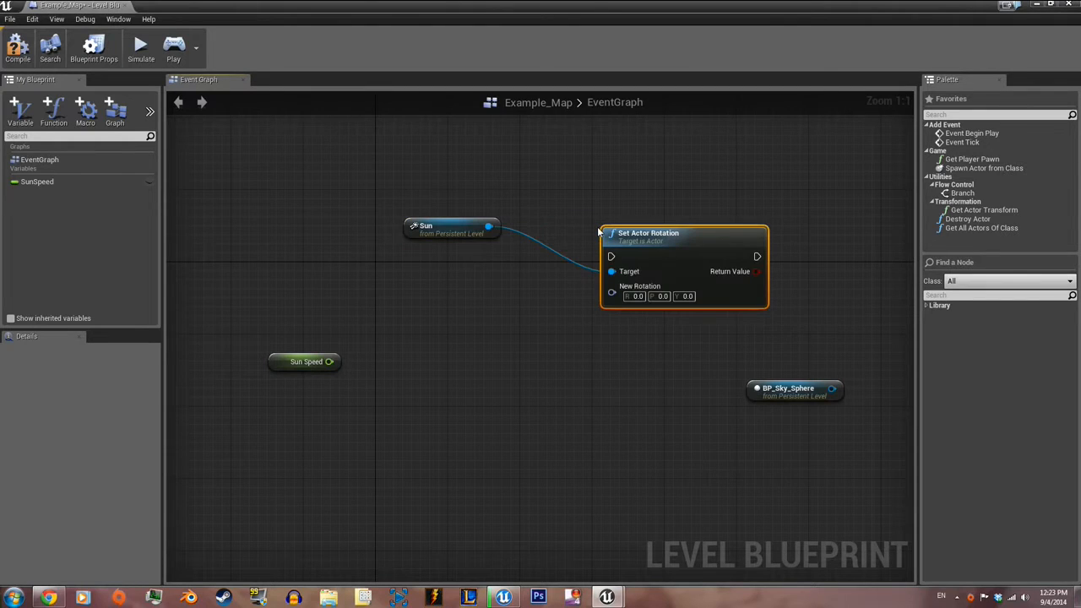
pyautogui.moveTo(452, 228); pyautogui.dragTo(452, 347)
pyautogui.write('event')
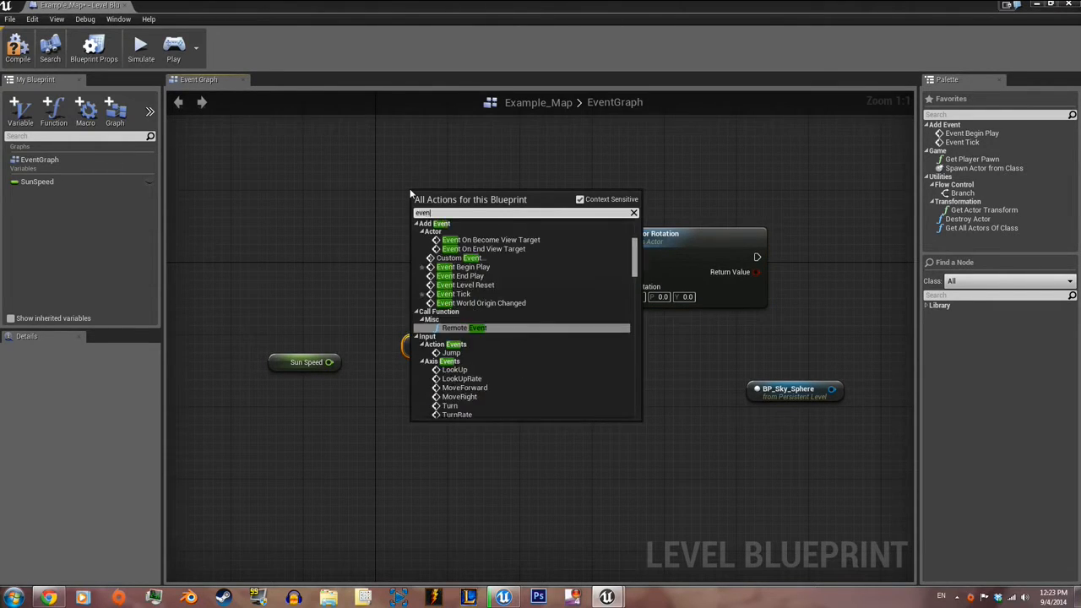
# - Add a commented Event Begin Play node and a Sequence node with extra outputs
pyautogui.click(464, 267)
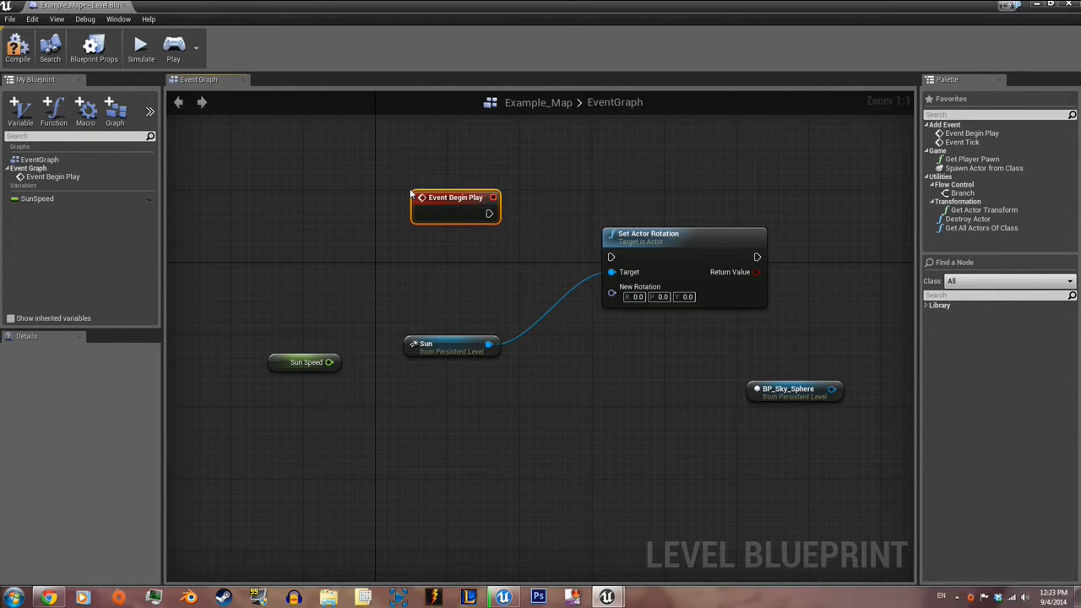
pyautogui.scroll(-3)
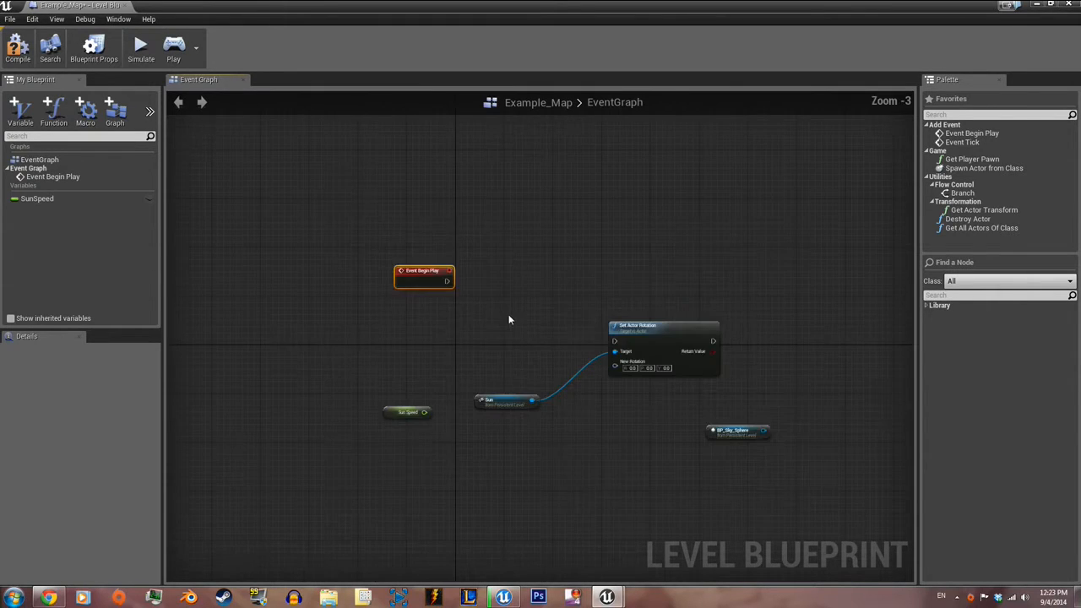
pyautogui.moveTo(424, 271); pyautogui.dragTo(351, 254)
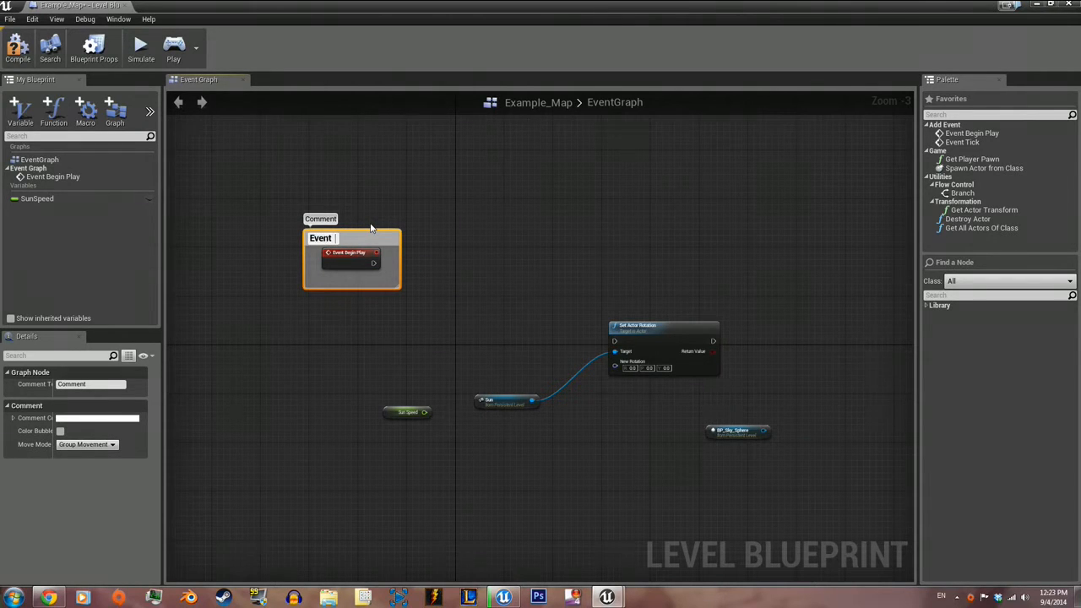
pyautogui.write('Event Begin Play')
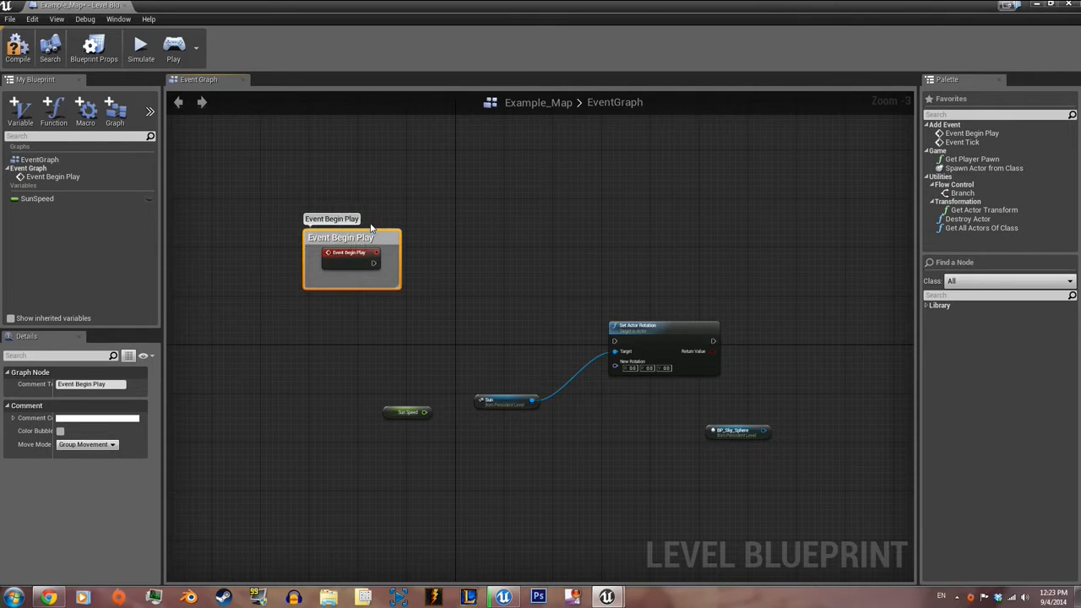
pyautogui.moveTo(403, 264)
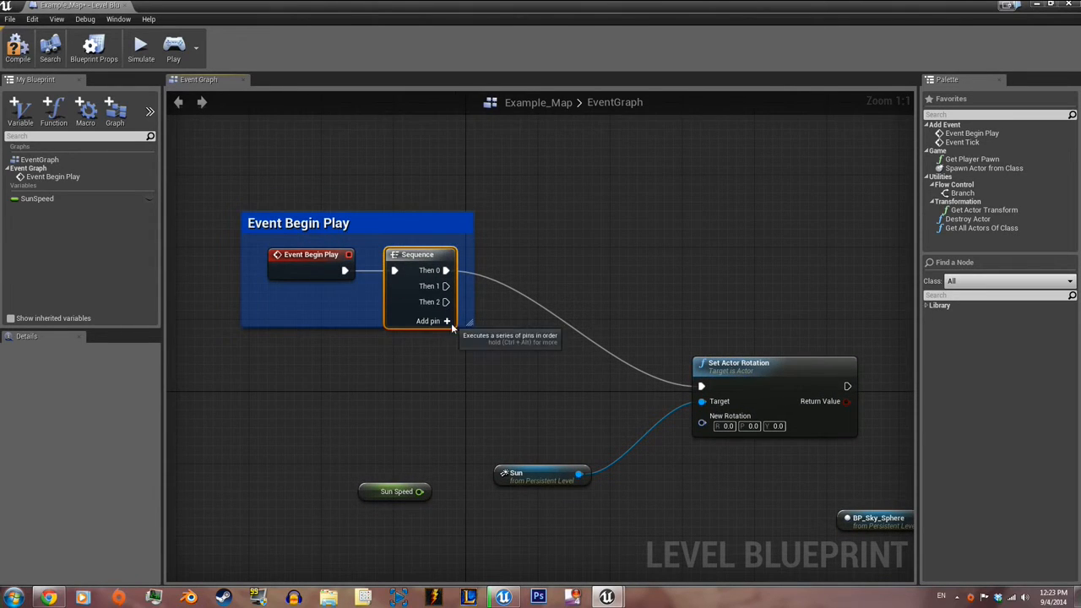
pyautogui.click(433, 321)
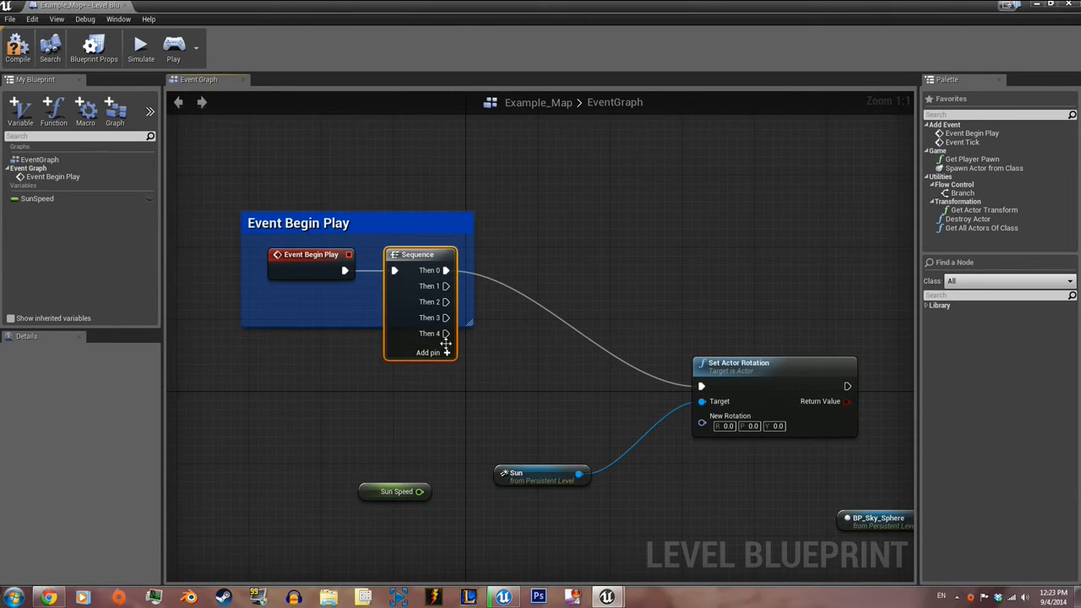
pyautogui.moveTo(444, 334)
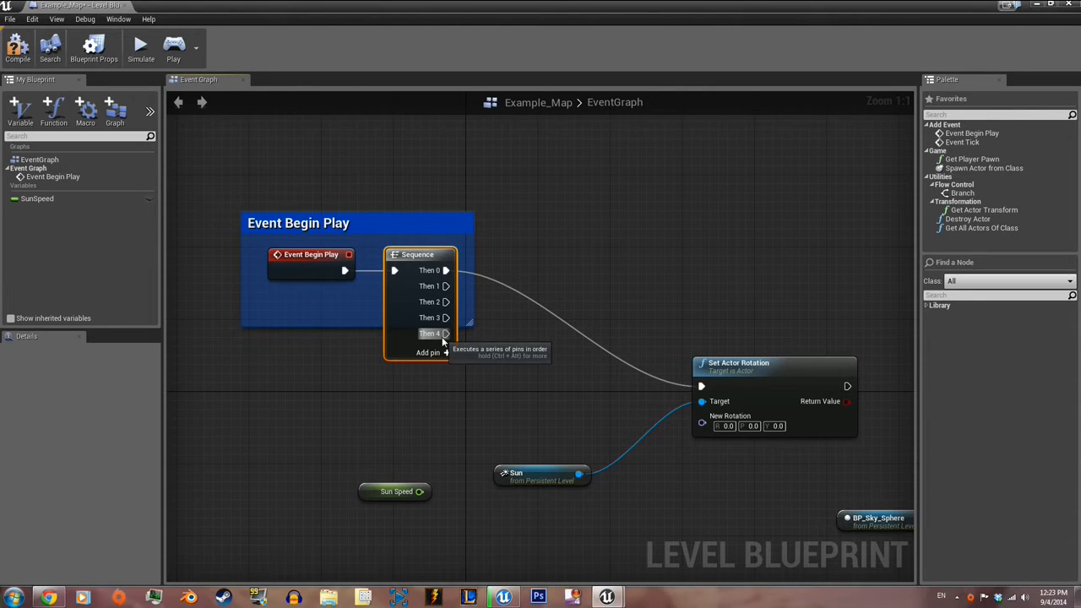
pyautogui.moveTo(534, 369)
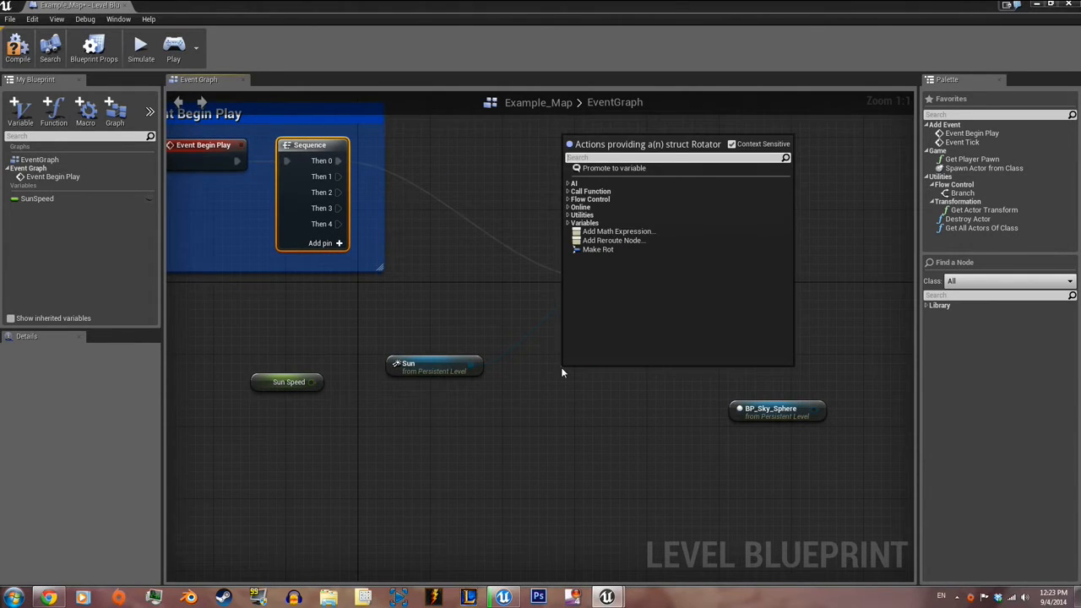
# - Add a Make Rot node and a Float * Float multiply fed by Sun Speed
pyautogui.write('maker')
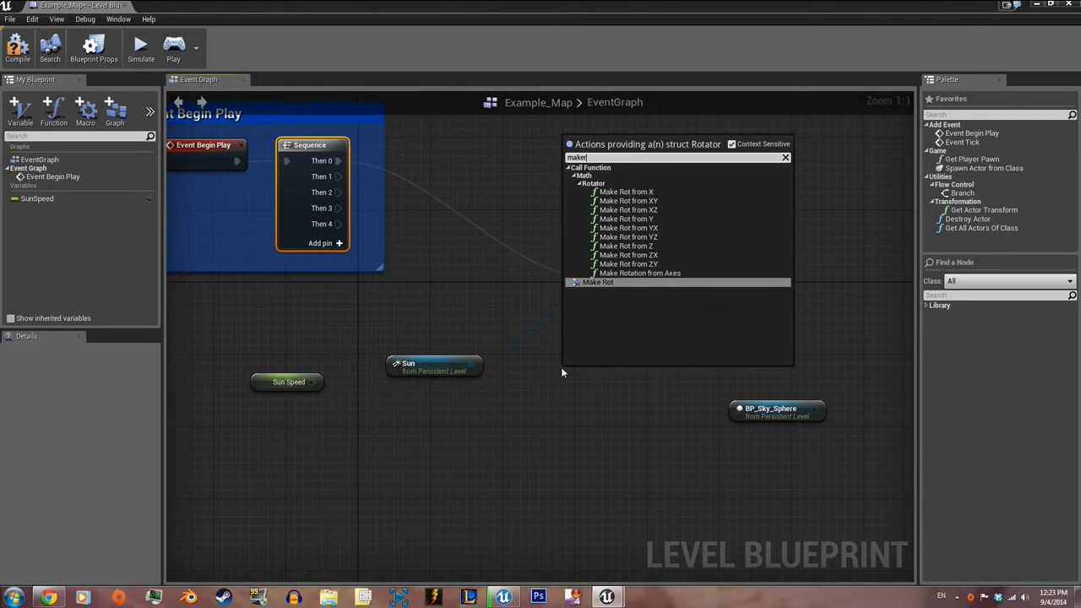
pyautogui.click(597, 282)
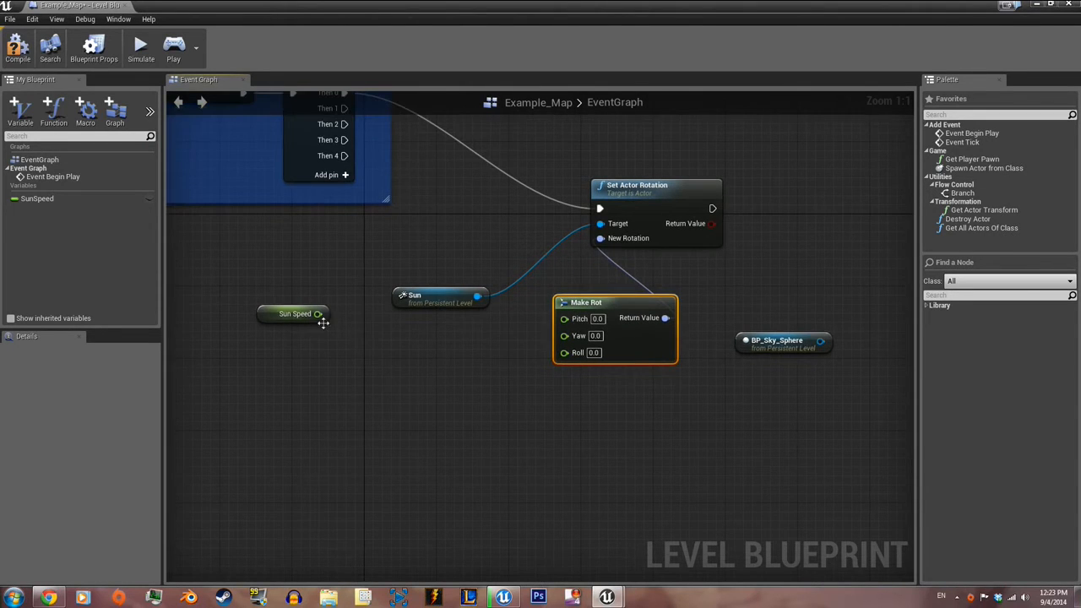
pyautogui.click(294, 331)
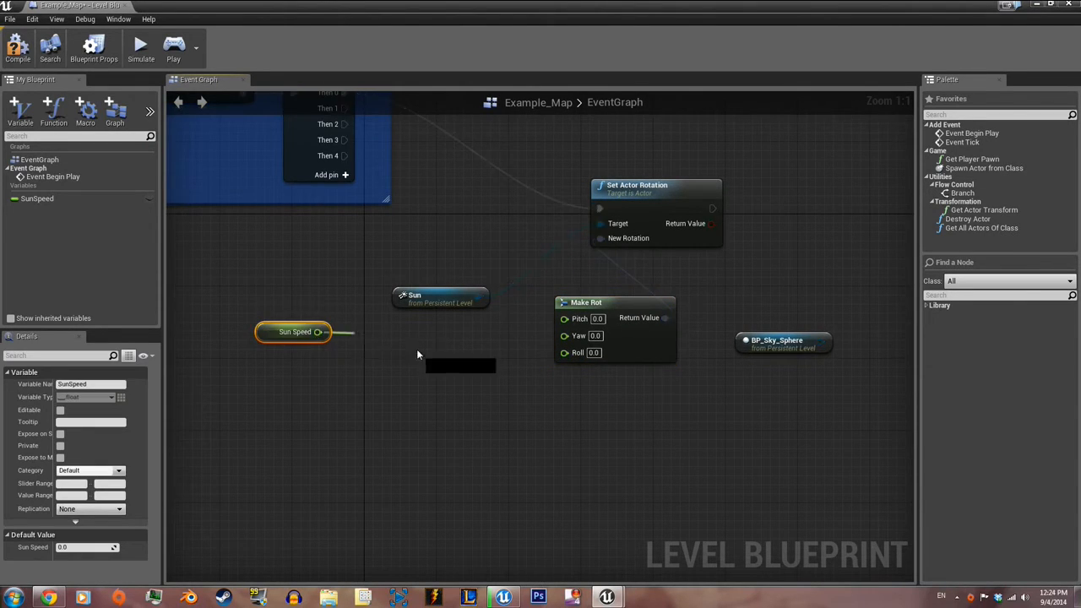
pyautogui.moveTo(321, 331); pyautogui.dragTo(422, 359)
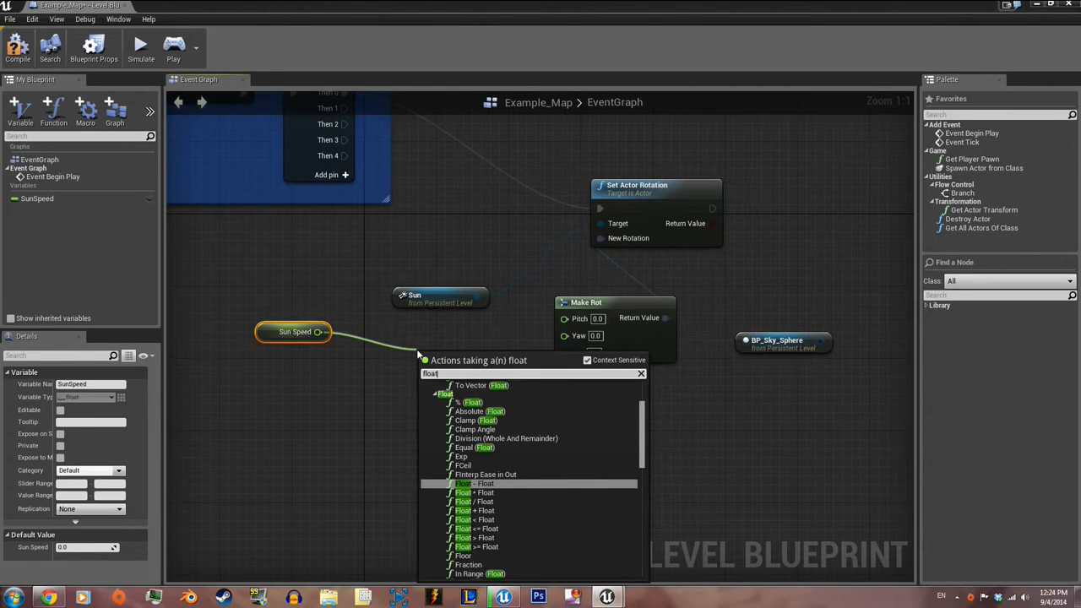
pyautogui.click(473, 492)
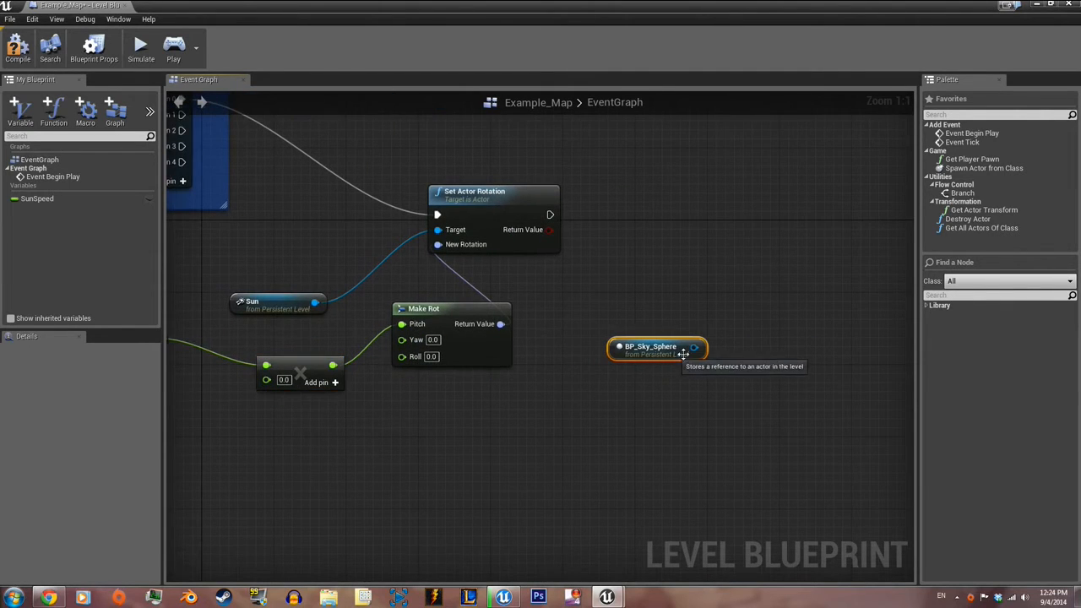
# - Add Update Sun Direction on BP_Sky_Sphere, chained after Set Actor Rotation
pyautogui.moveTo(694, 347); pyautogui.dragTo(786, 347)
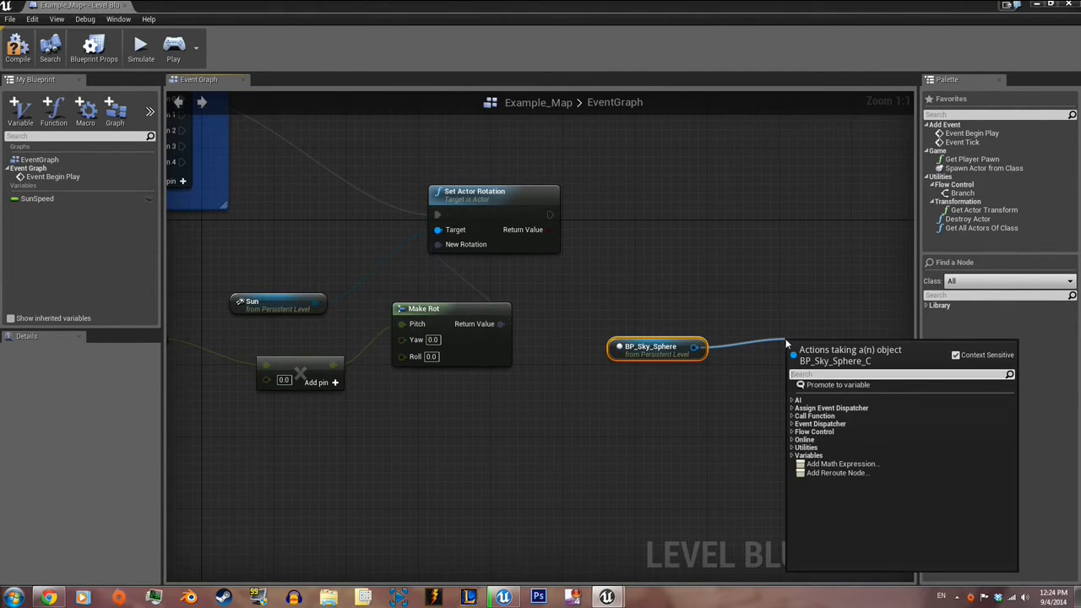
pyautogui.write('upd')
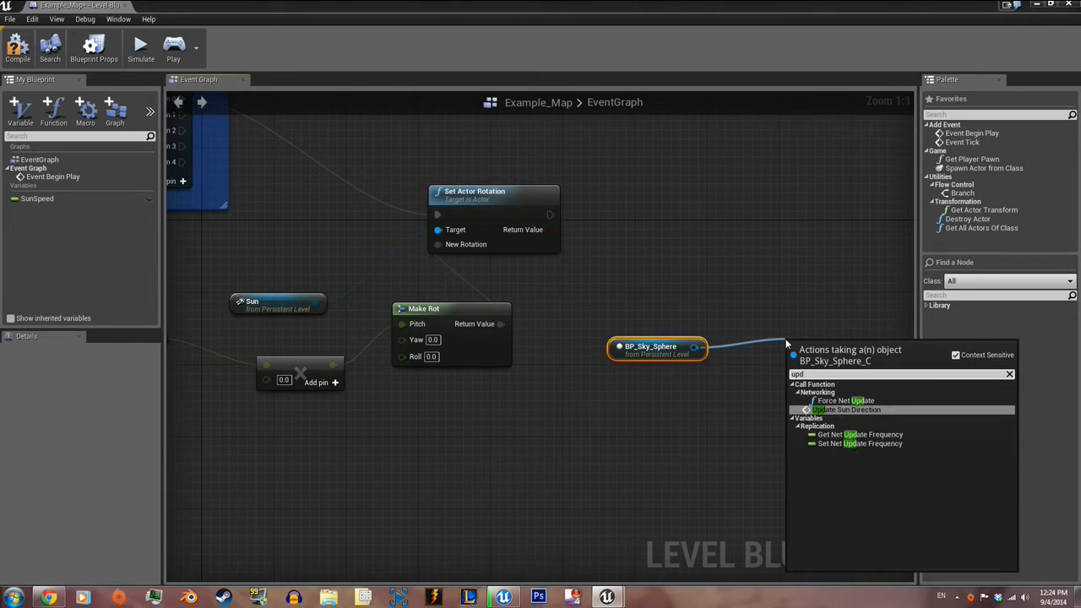
pyautogui.click(845, 409)
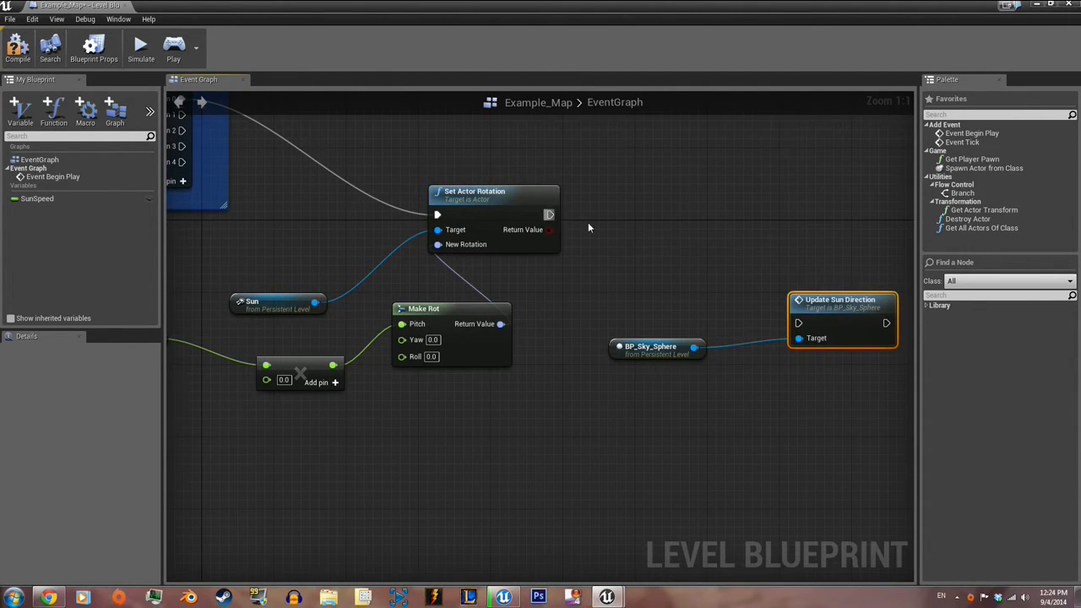
pyautogui.moveTo(550, 214); pyautogui.dragTo(797, 322)
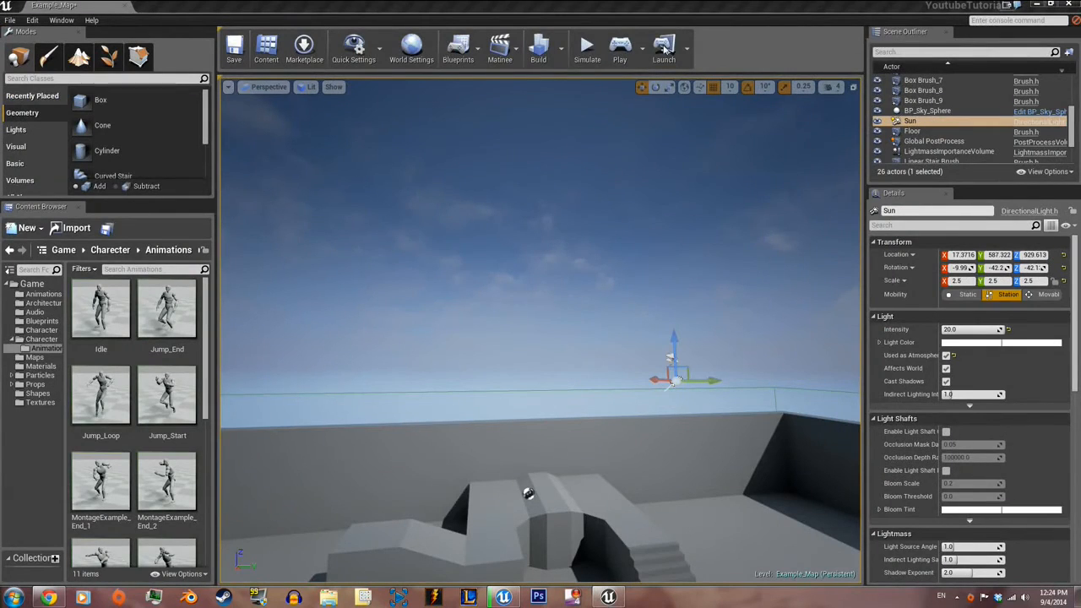
# - Reopen the Level Blueprint to enter 5 as the multiply node's second input
pyautogui.click(586, 47)
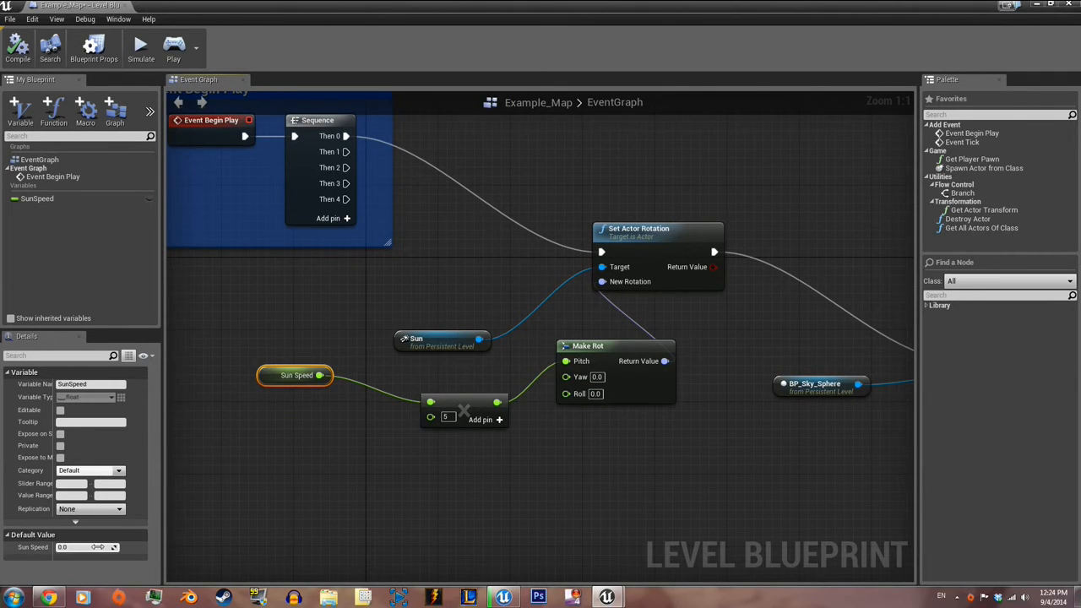
# - Switch to the level editor and run Simulate to inspect the sky
pyautogui.click(80, 548)
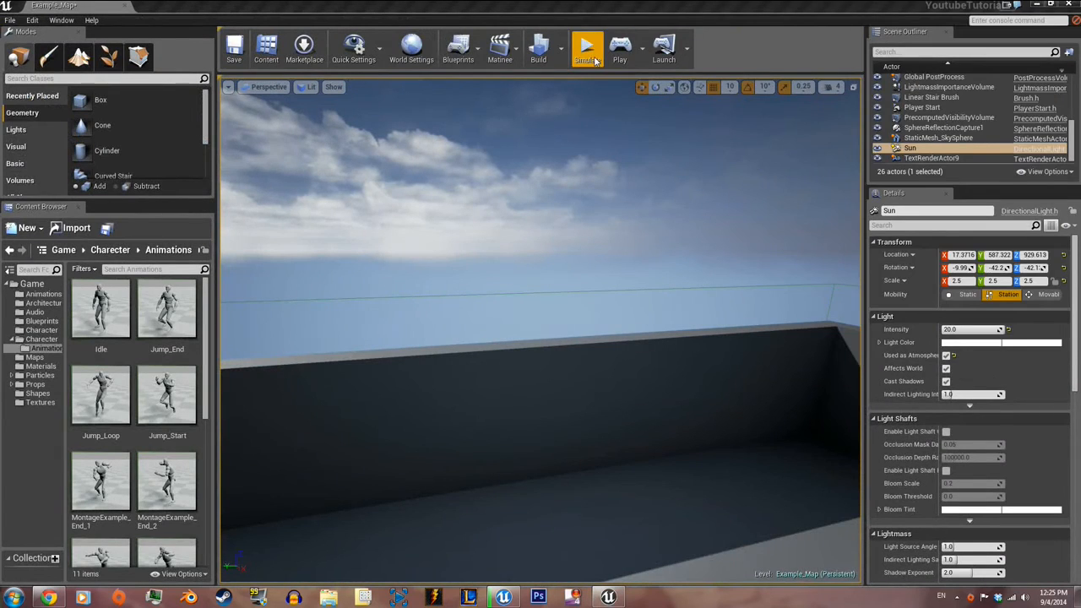
pyautogui.click(587, 47)
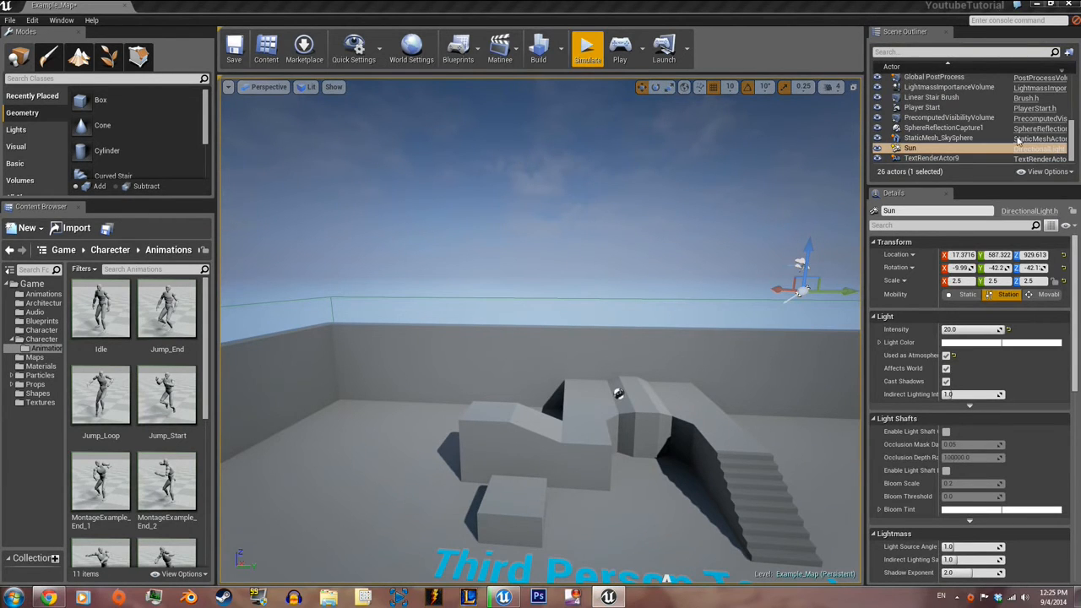
pyautogui.click(587, 46)
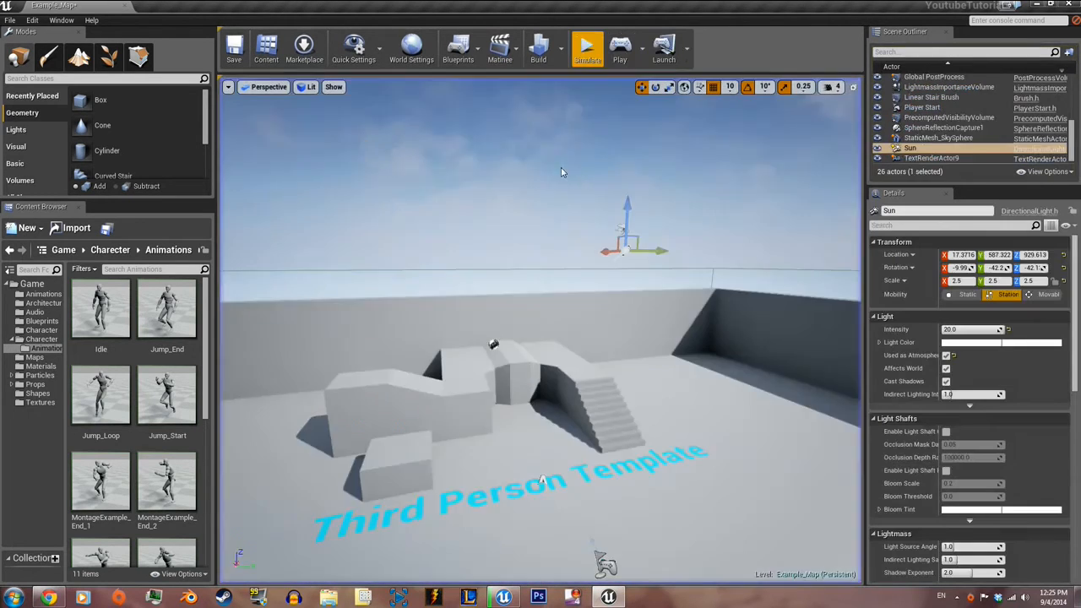
pyautogui.click(587, 47)
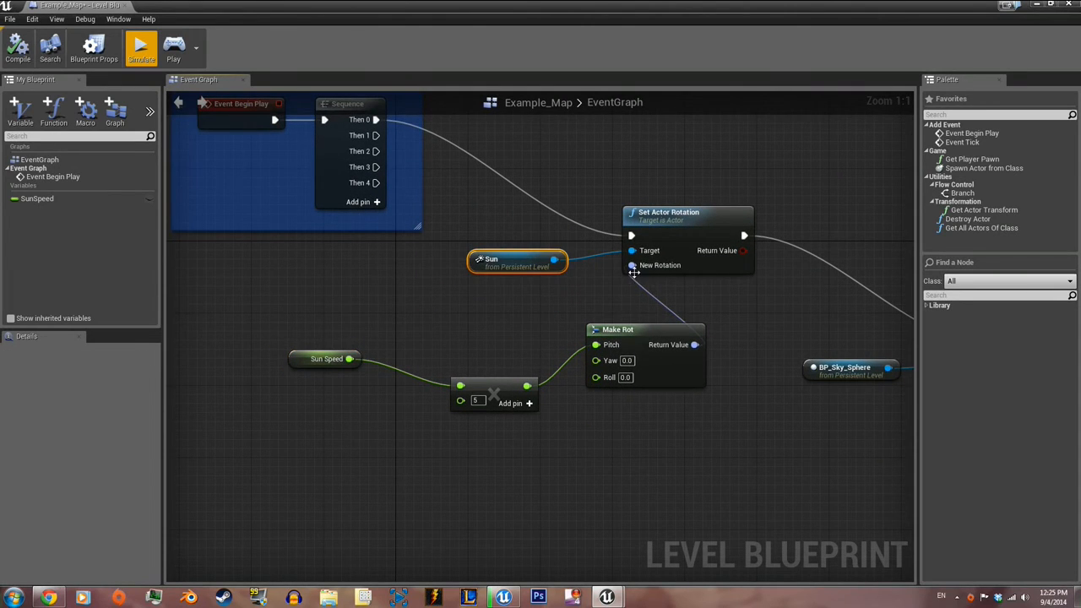
pyautogui.moveTo(508, 385)
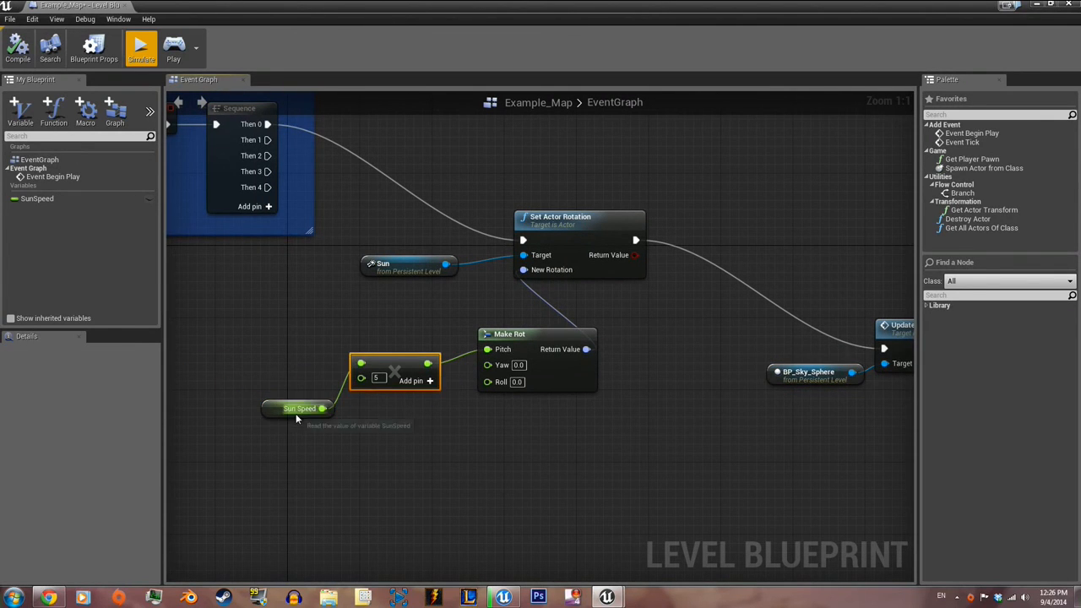
# - Stop the simulation and select Sun Speed to check its 3.0 default value
pyautogui.click(300, 409)
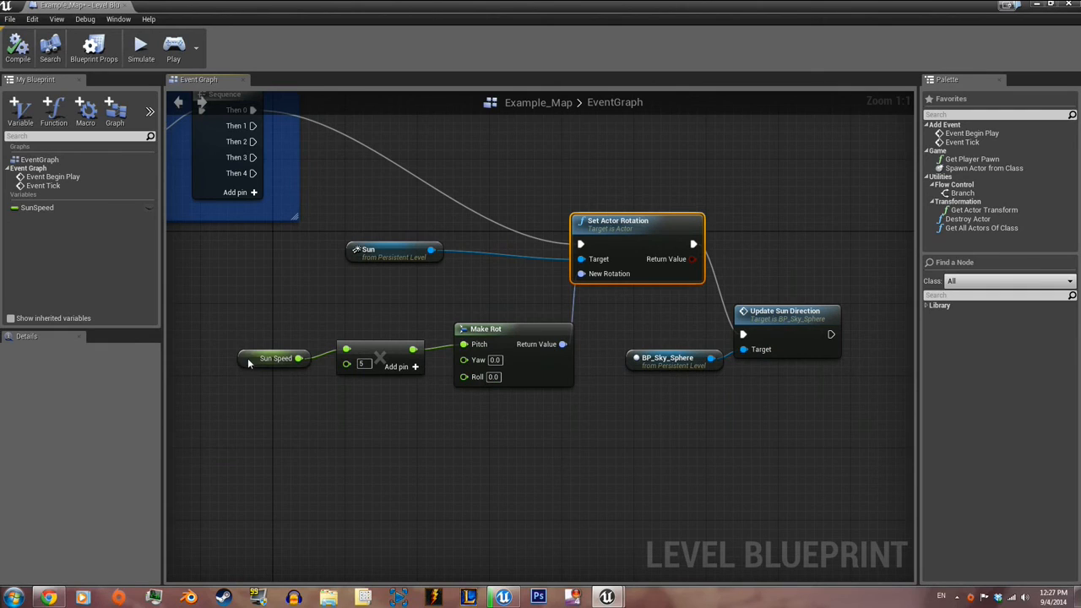
pyautogui.click(276, 358)
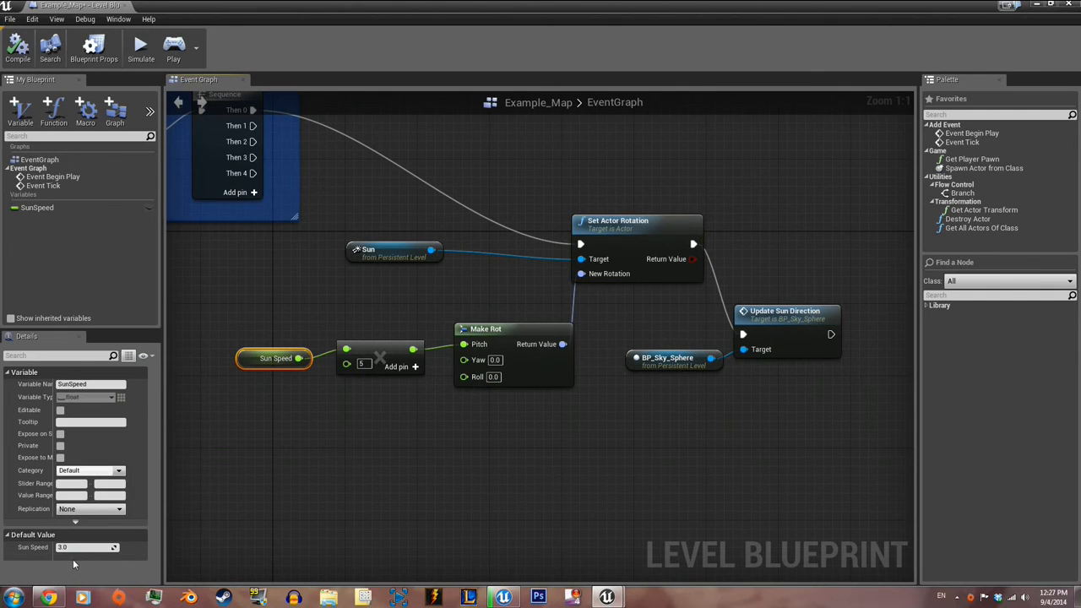